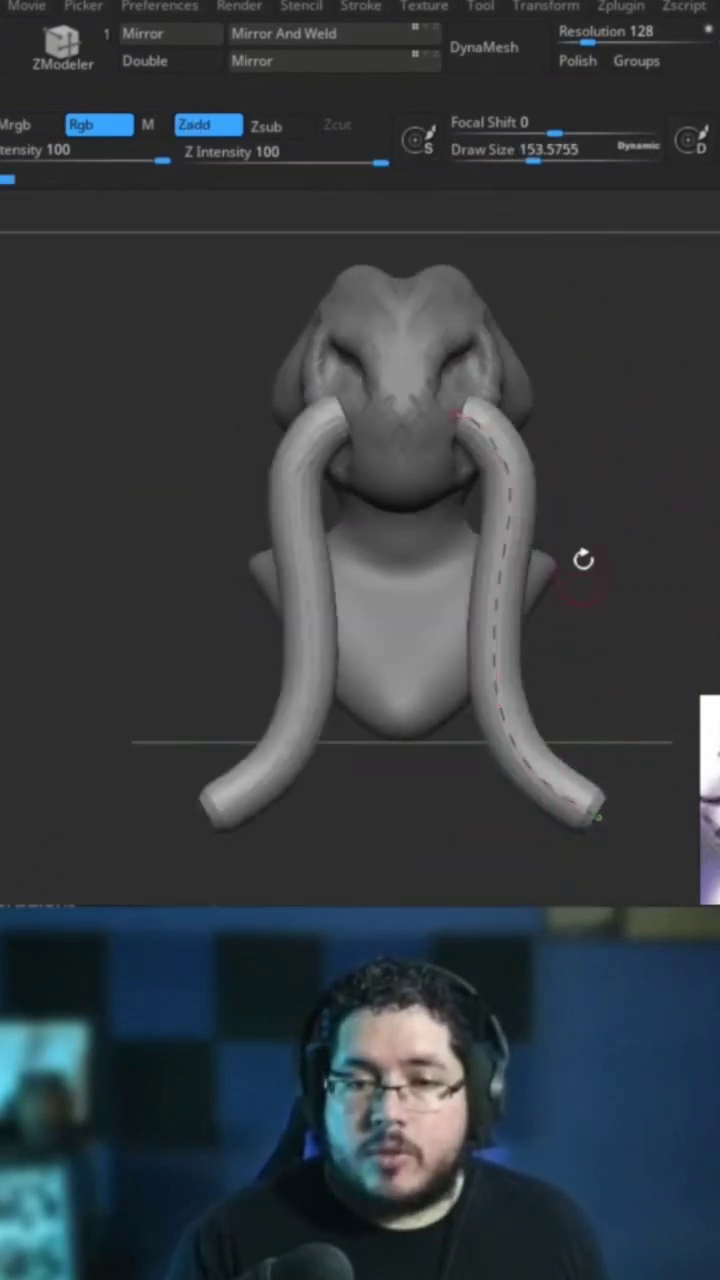
Turn on X symmetry to redraw the mirrored tendrils down the creature's front.
{"action": "key", "text": "x"}
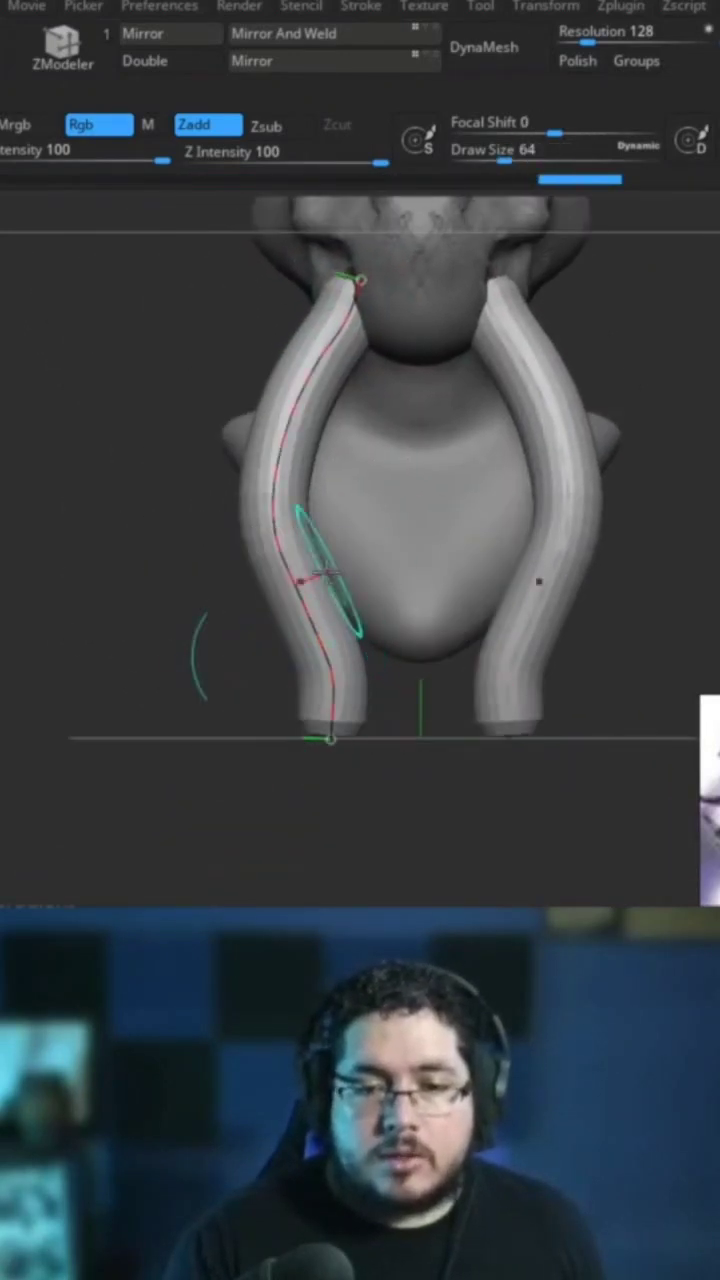
Enable Size in Stroke > Curve Modifiers and flip the falloff vertically with fV.
{"action": "left_click", "coordinate": [360, 7]}
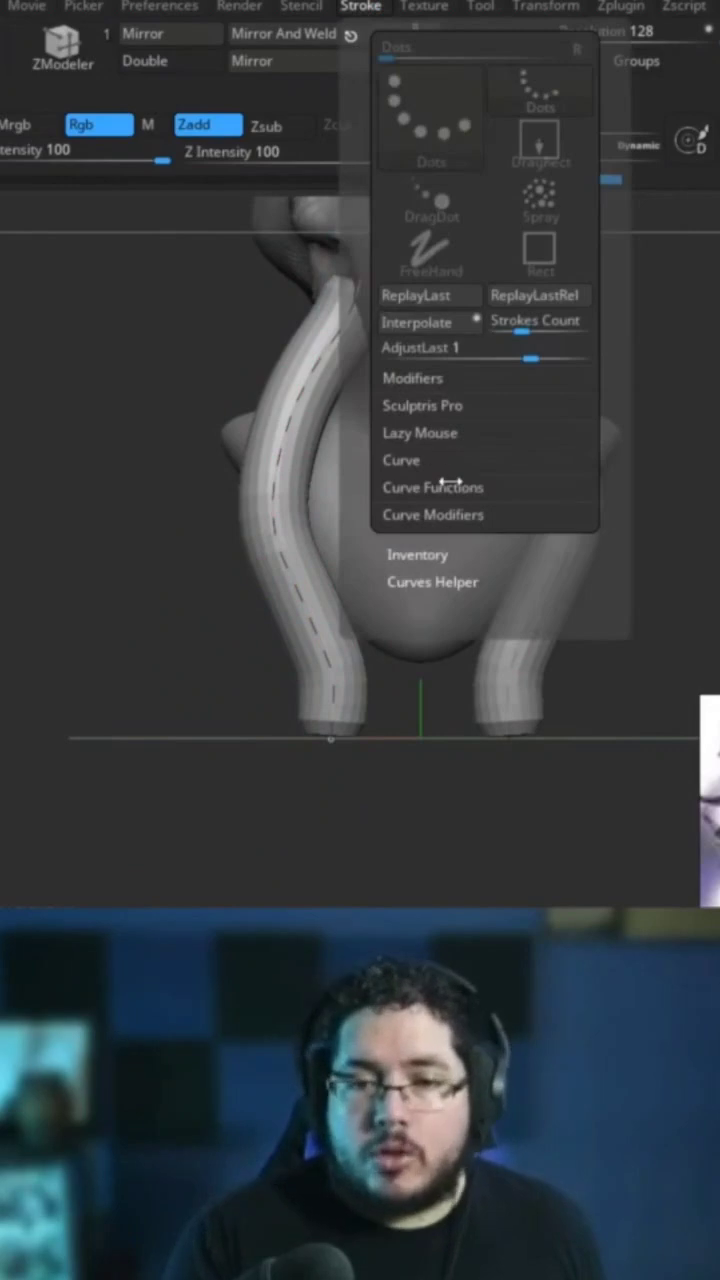
{"action": "left_click", "coordinate": [432, 514]}
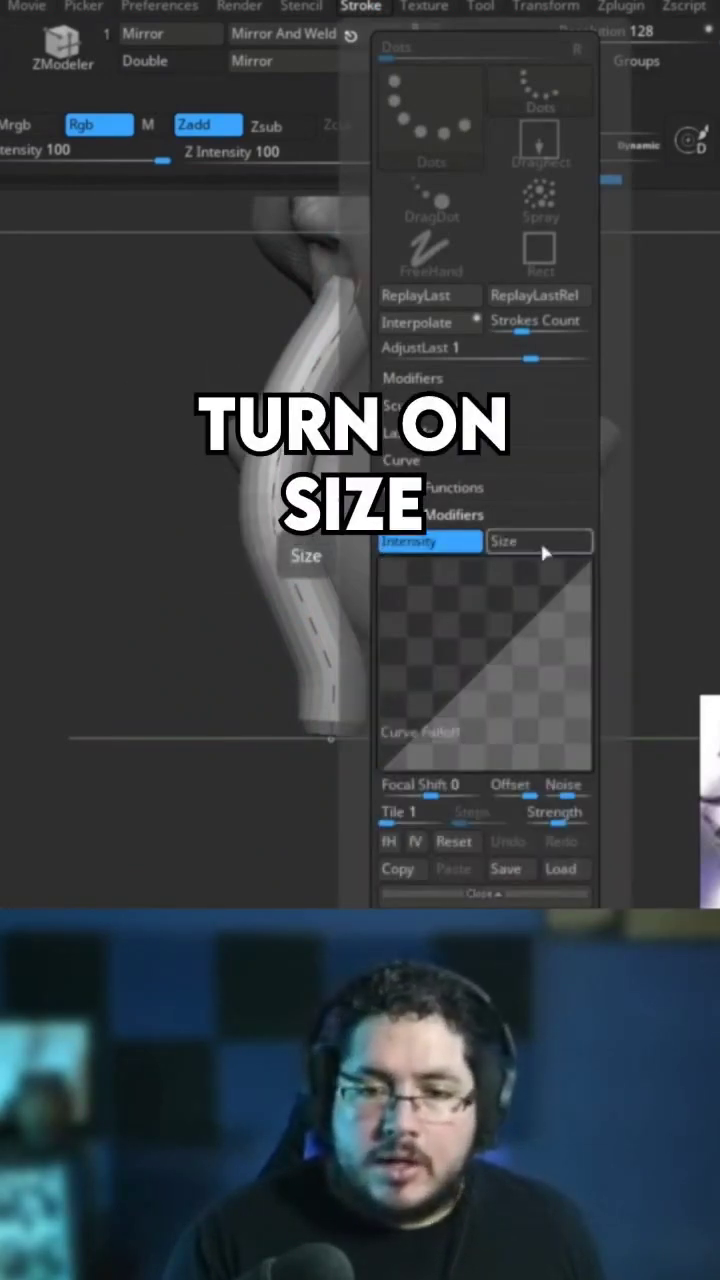
{"action": "left_click", "coordinate": [540, 541]}
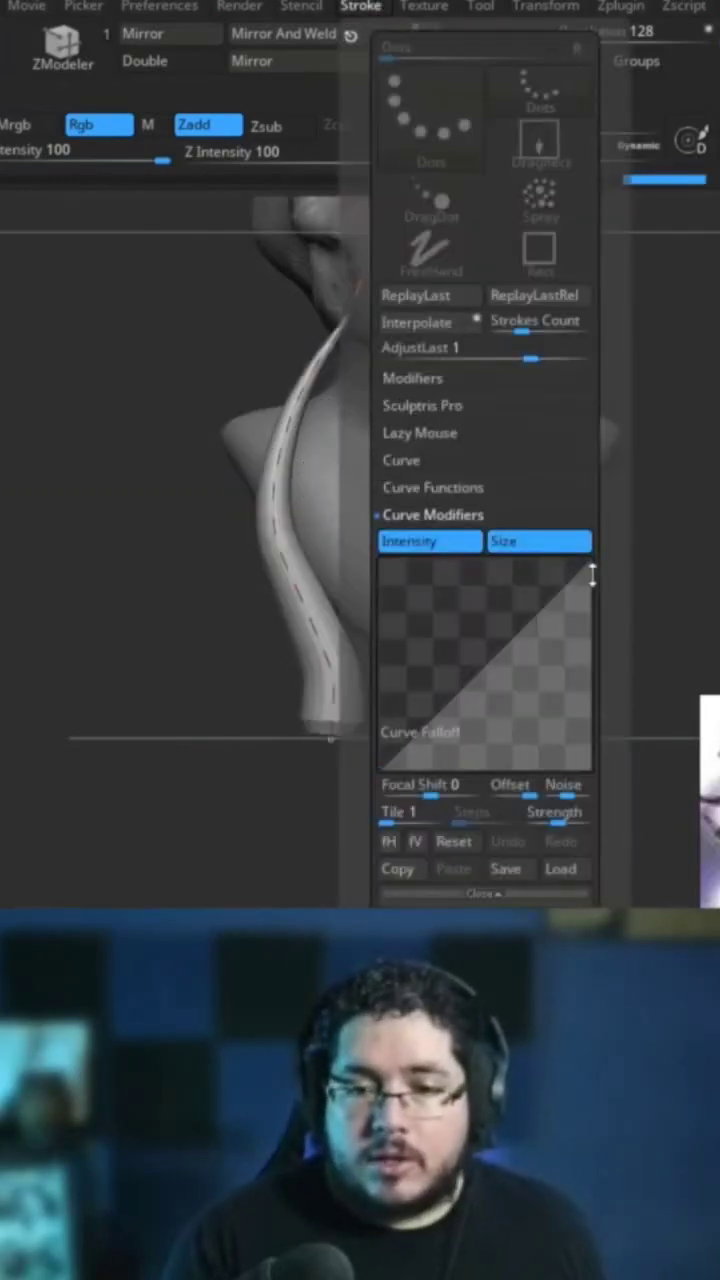
{"action": "left_click", "coordinate": [414, 841]}
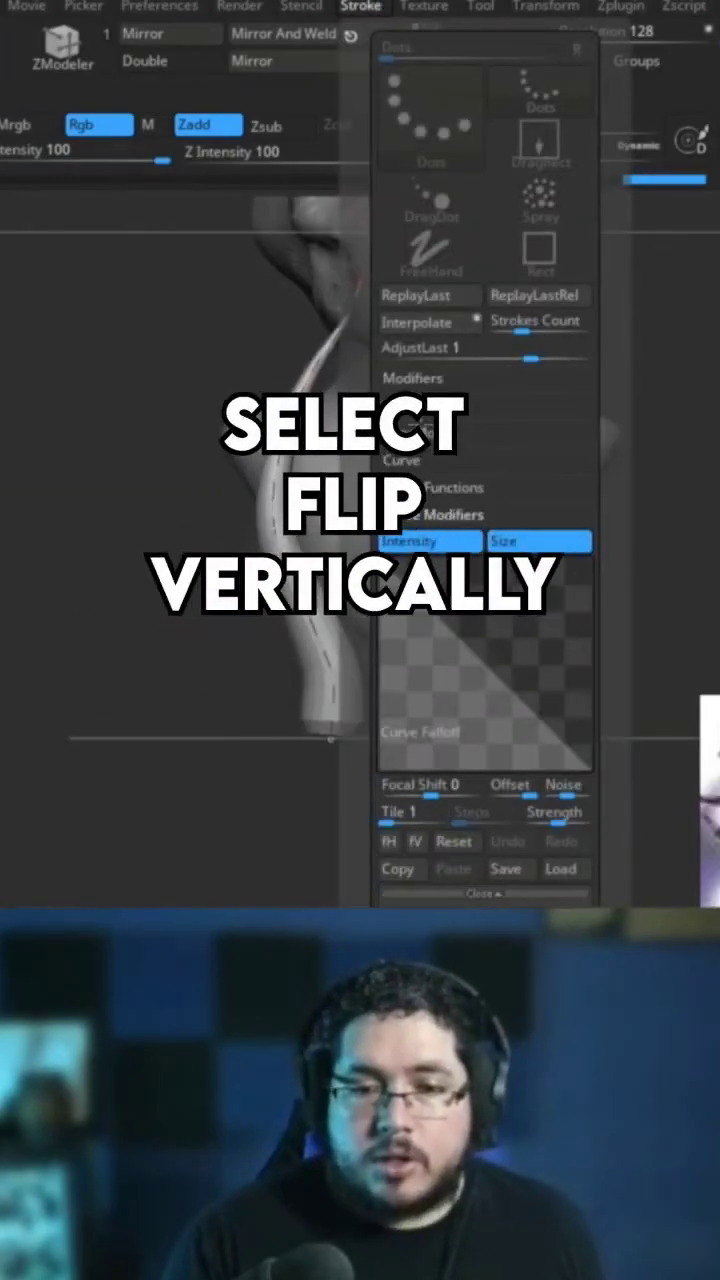